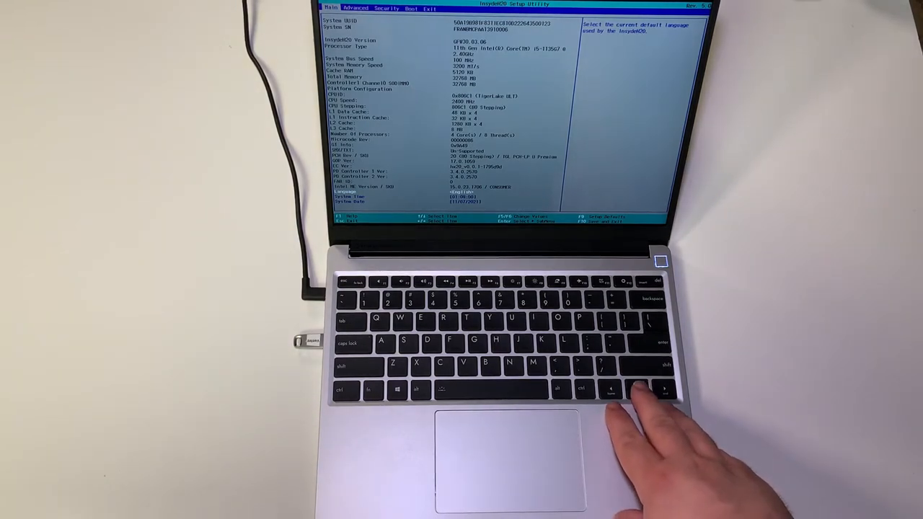
- Step through the Advanced tab's CPU Configuration and ACPI power options for review
{"action": "key", "text": "down"}
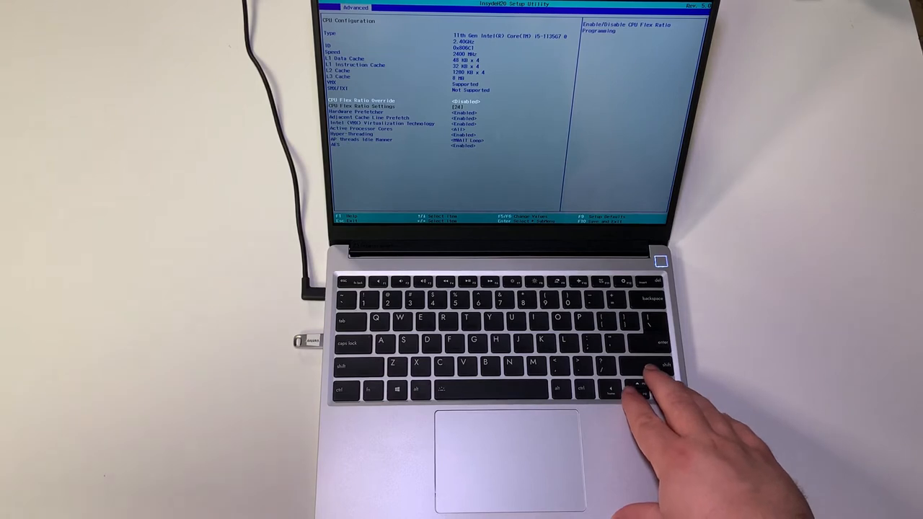
{"action": "key", "text": "down"}
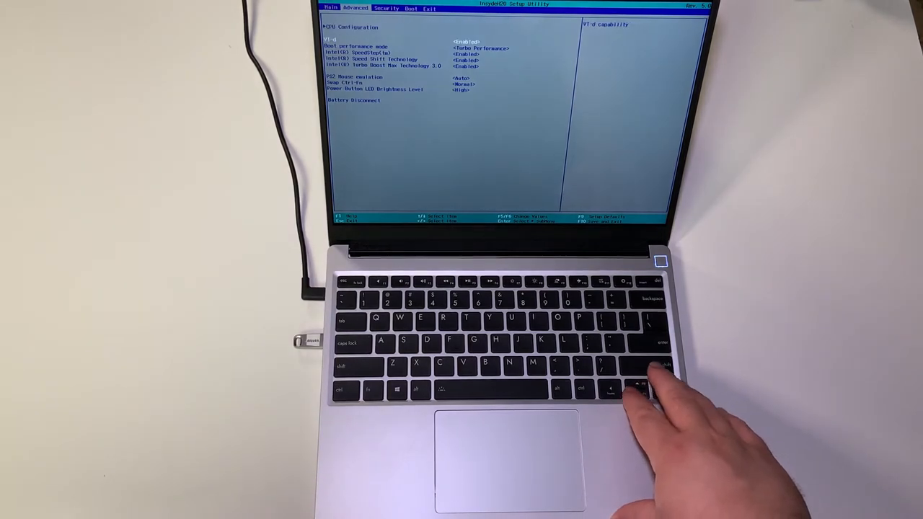
{"action": "key", "text": "down"}
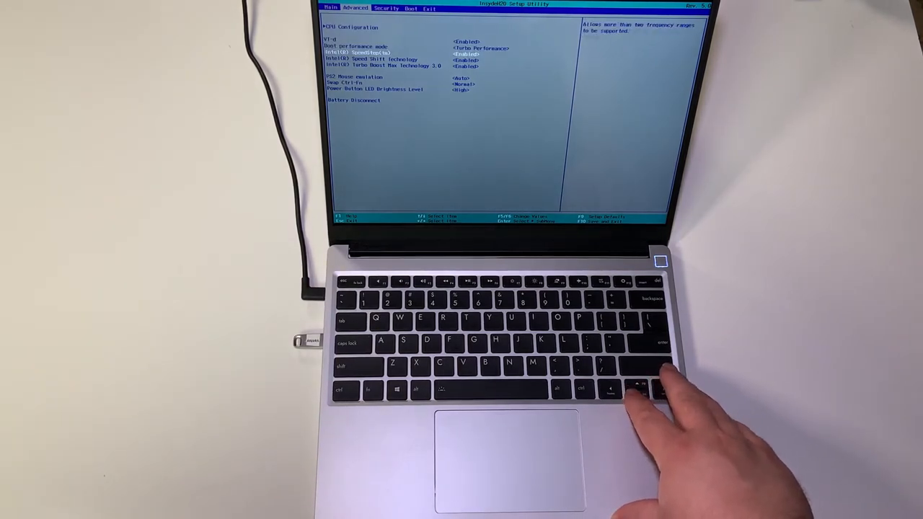
{"action": "key", "text": "down"}
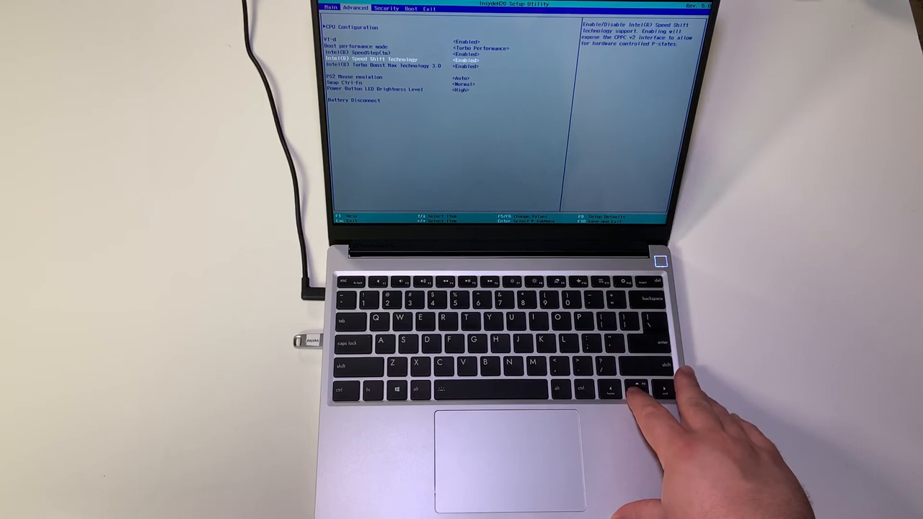
{"action": "key", "text": "Down"}
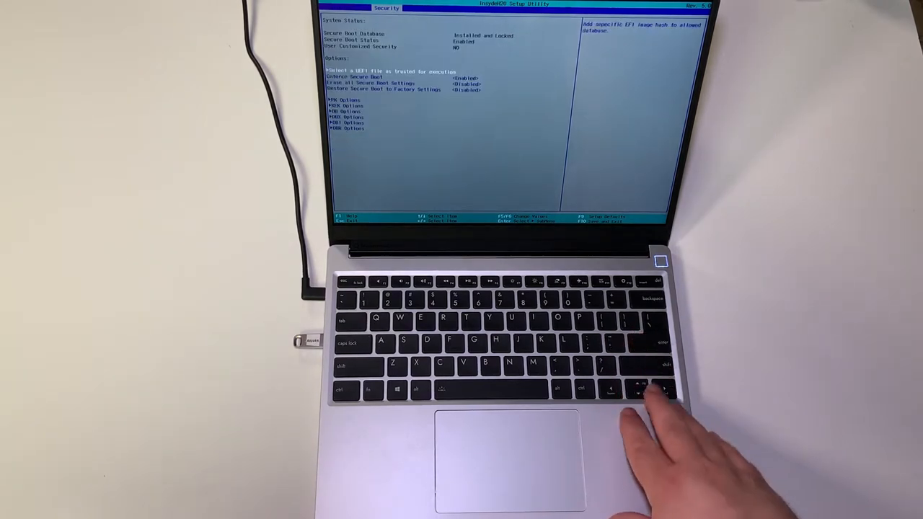
- Change the Enforce Secure Boot value on the Security tab, then review the Boot tab
{"action": "key", "text": "down"}
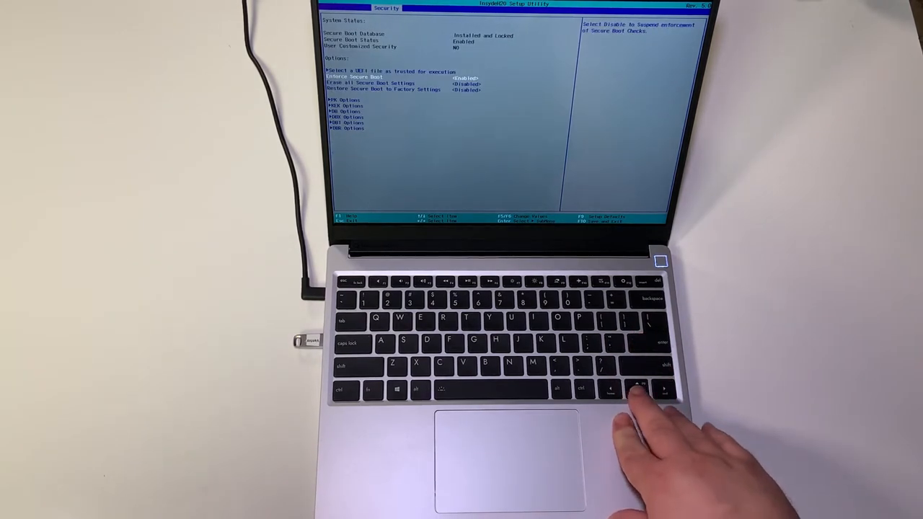
{"action": "key", "text": "enter"}
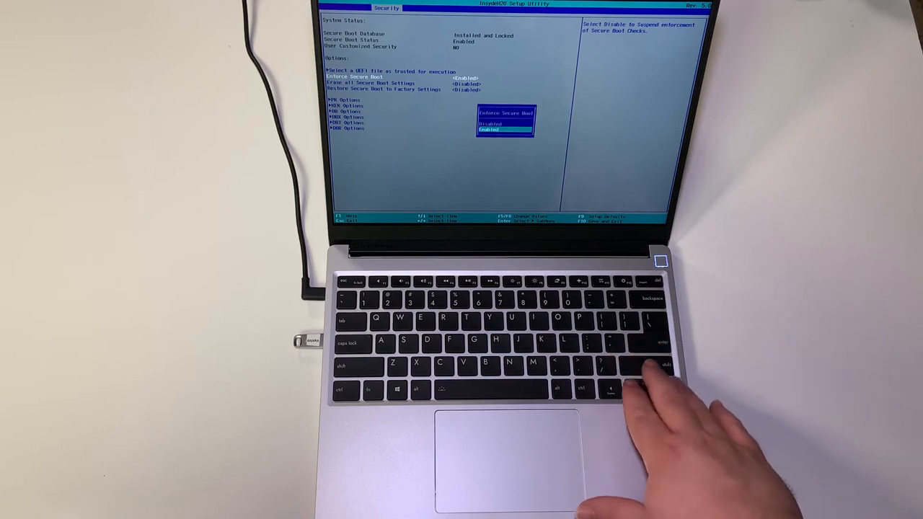
{"action": "key", "text": "enter"}
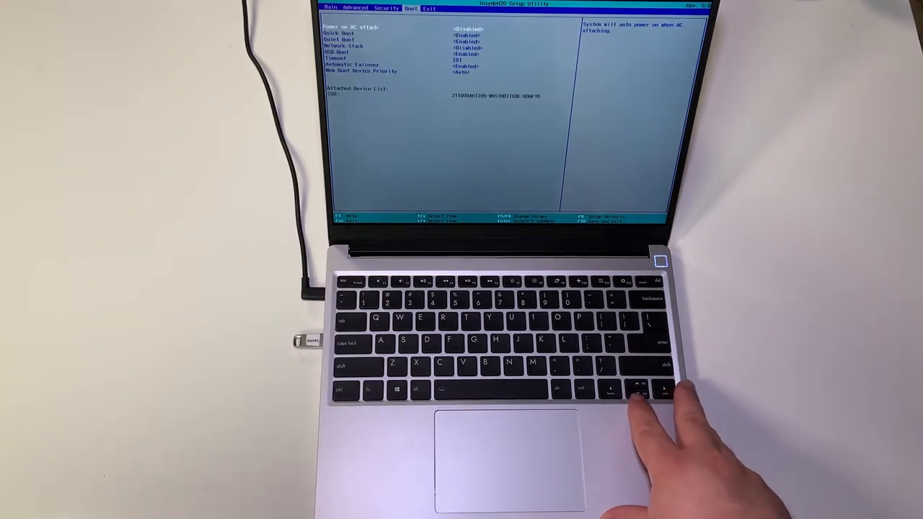
{"action": "key", "text": "right"}
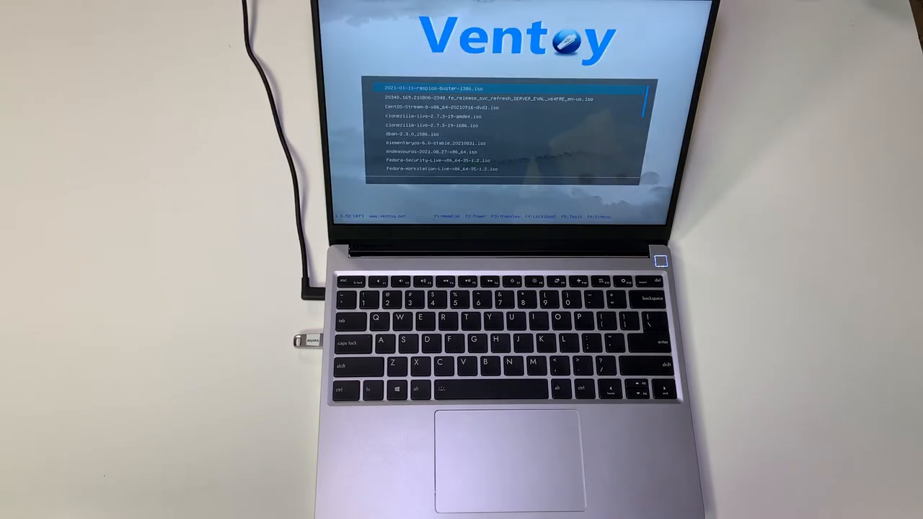
- Boot the Fedora Workstation Live ISO from the Ventoy image list
{"action": "key", "text": "Down"}
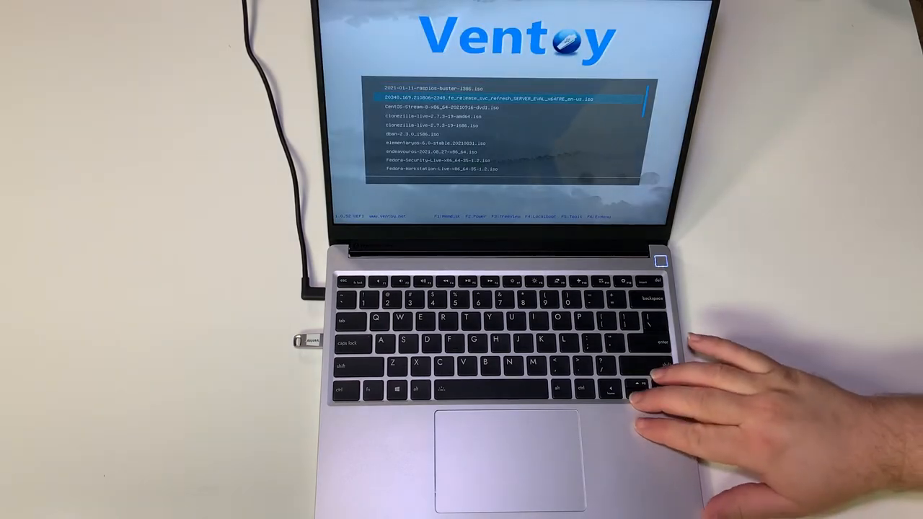
{"action": "key", "text": "down"}
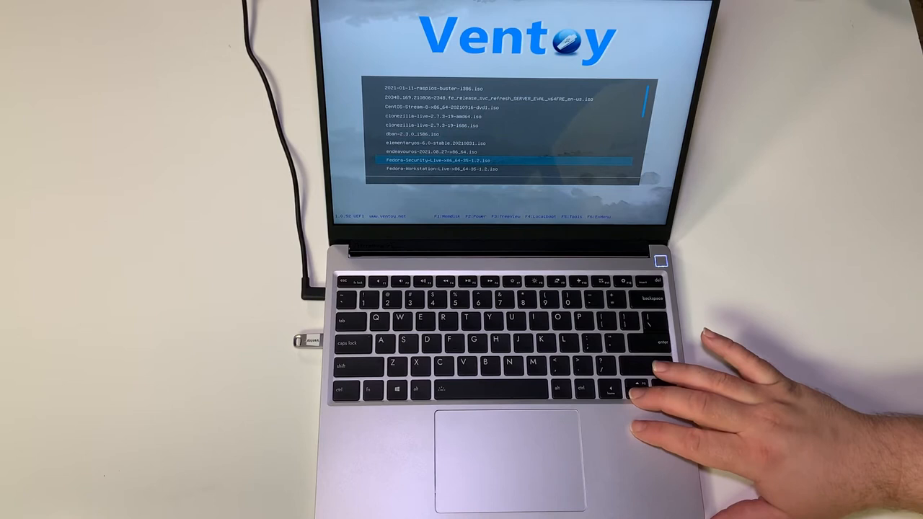
{"action": "key", "text": "down"}
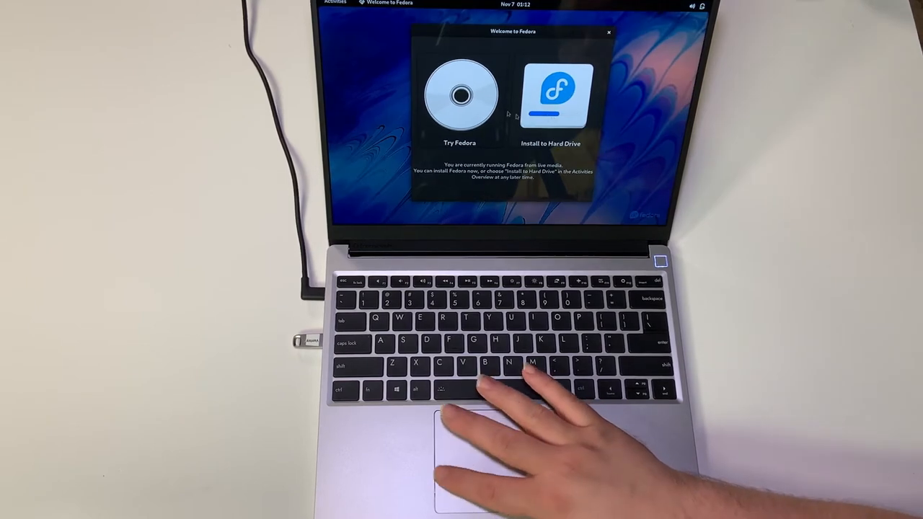
- Start Install to Hard Drive and continue with English (United States) to the Installation Summary
{"action": "left_click", "coordinate": [609, 32]}
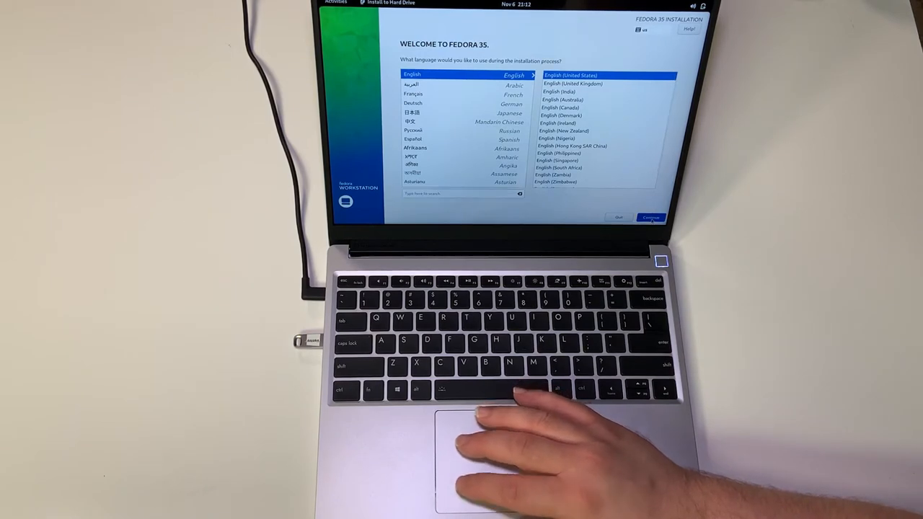
{"action": "left_click", "coordinate": [649, 216]}
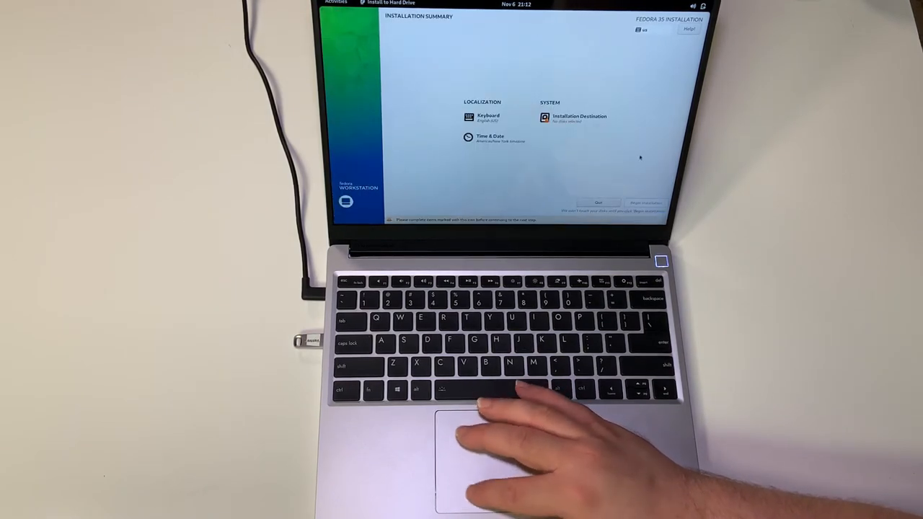
- Choose Custom storage on the internal disk and auto-create /boot/efi, /boot and / mount points
{"action": "left_click", "coordinate": [577, 116]}
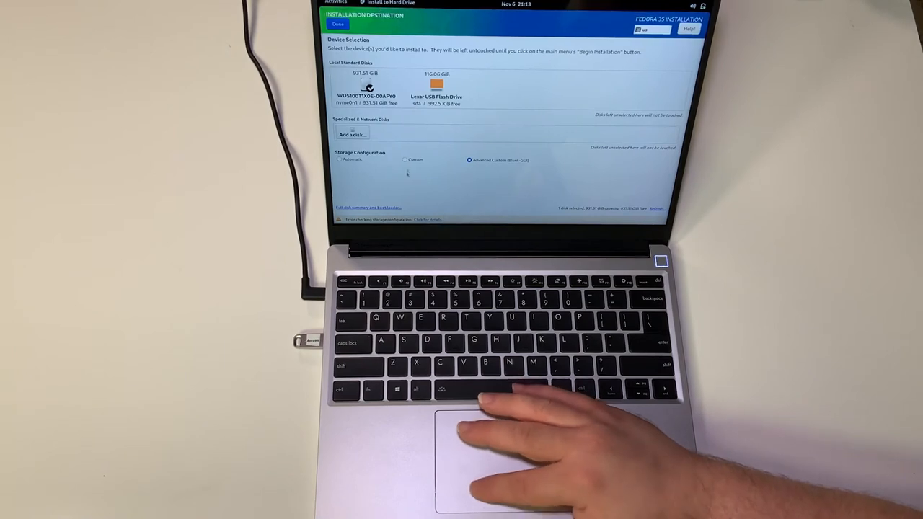
{"action": "left_click", "coordinate": [404, 158]}
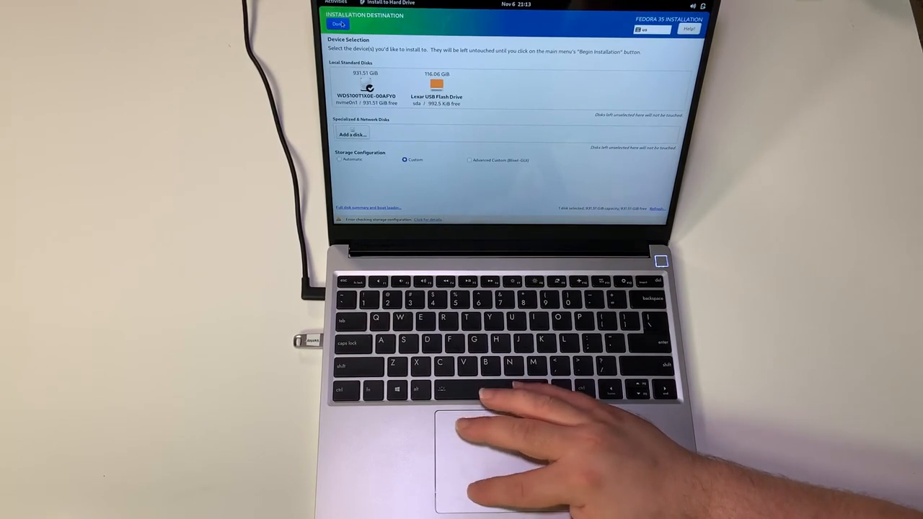
{"action": "left_click", "coordinate": [337, 23]}
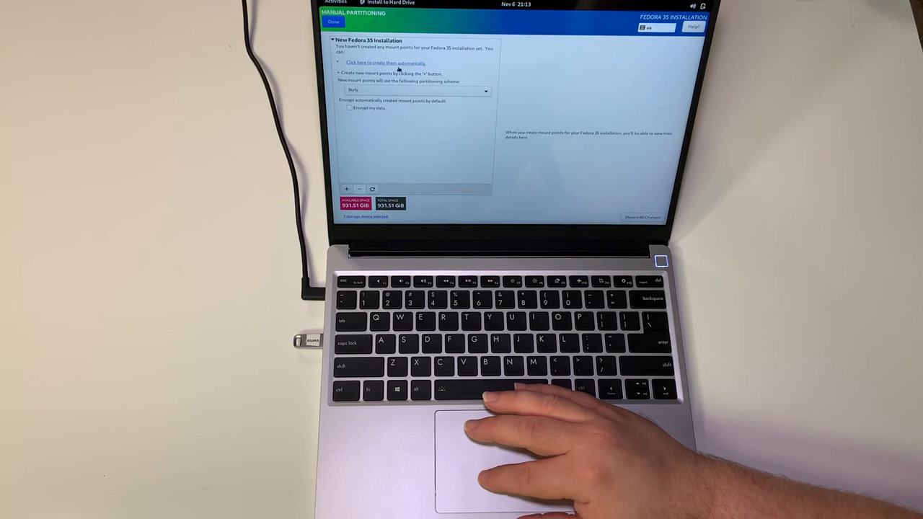
{"action": "left_click", "coordinate": [383, 63]}
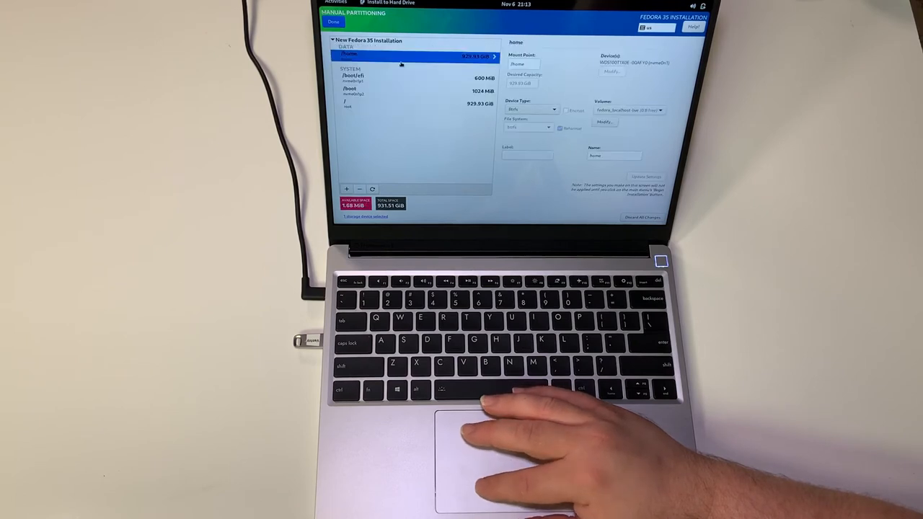
{"action": "left_click", "coordinate": [559, 129]}
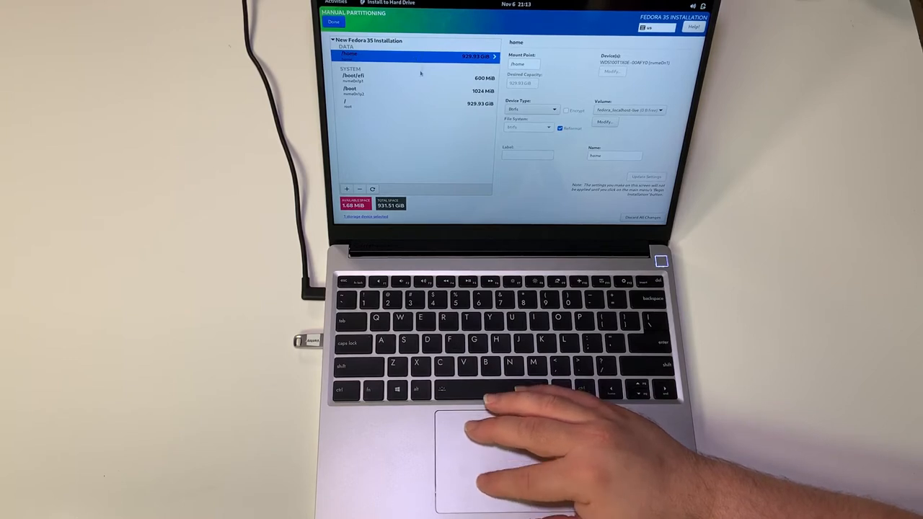
{"action": "left_click", "coordinate": [416, 103]}
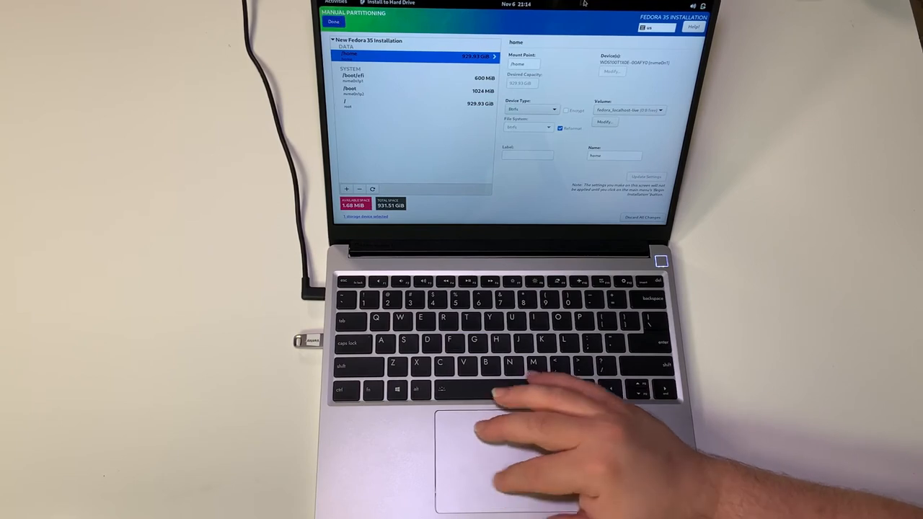
{"action": "left_click", "coordinate": [333, 22]}
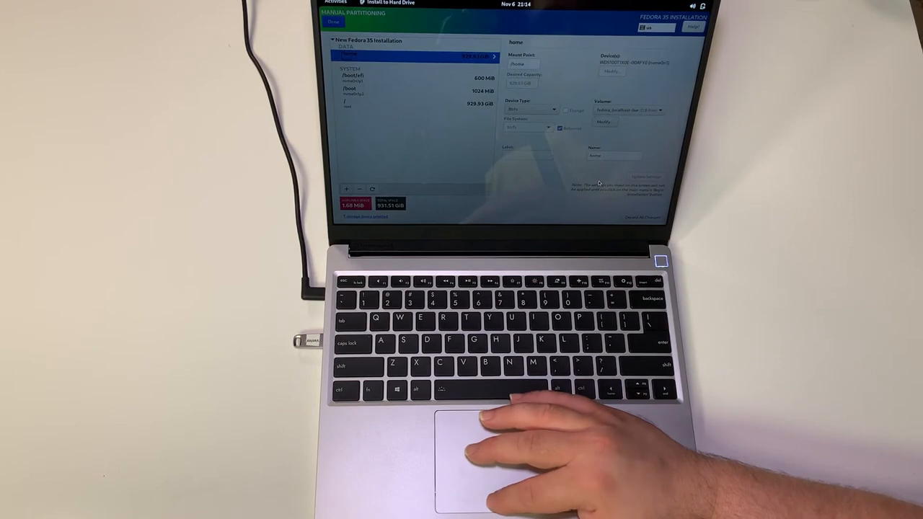
- Accept the partitioning changes and check the Wi-Fi quick settings from the top bar
{"action": "left_click", "coordinate": [332, 23]}
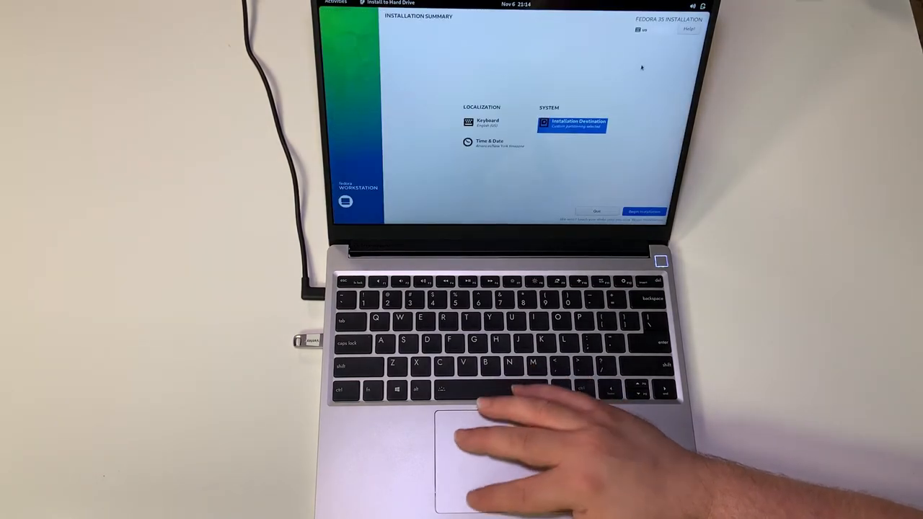
{"action": "left_click", "coordinate": [698, 6]}
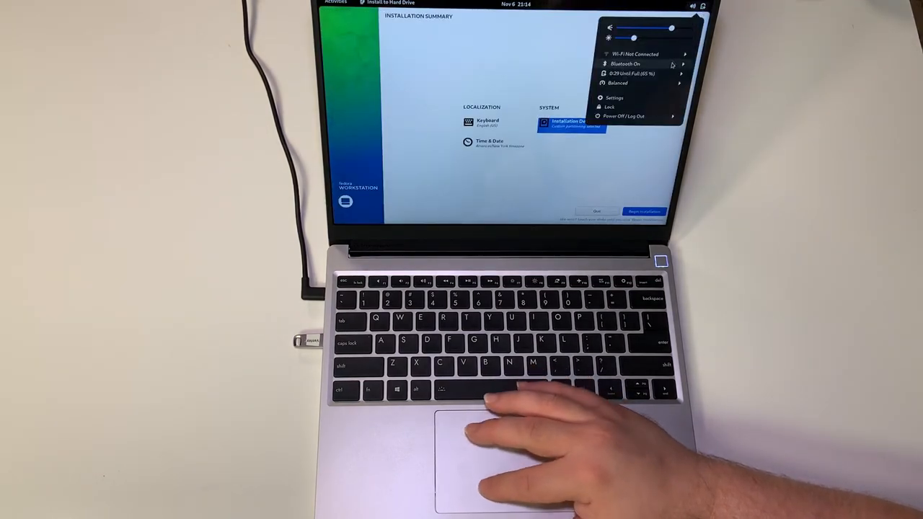
{"action": "left_click", "coordinate": [635, 55]}
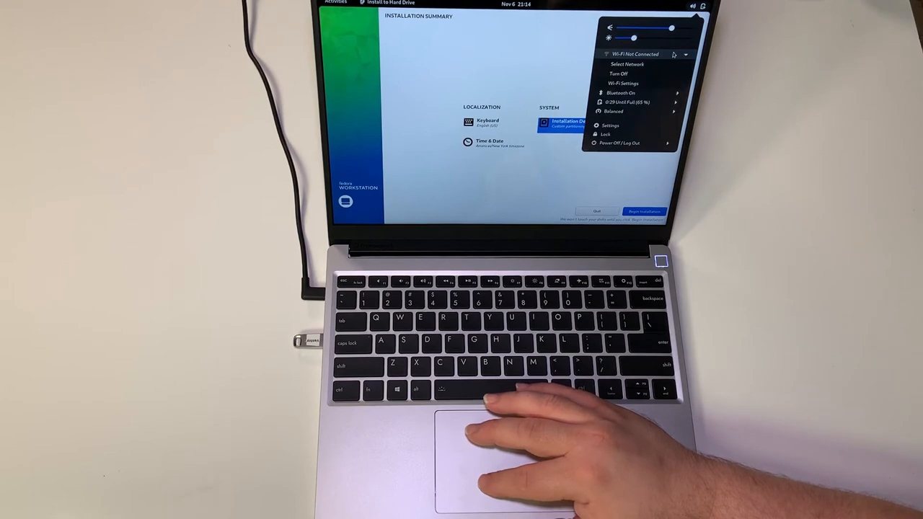
{"action": "left_click", "coordinate": [551, 170]}
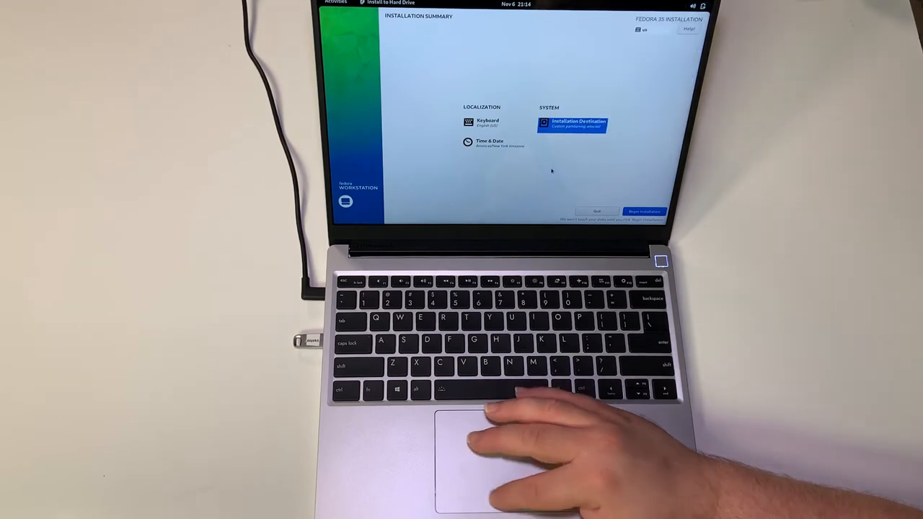
- Review Time & Date, return to the summary and run the installation to completion
{"action": "left_click", "coordinate": [489, 142]}
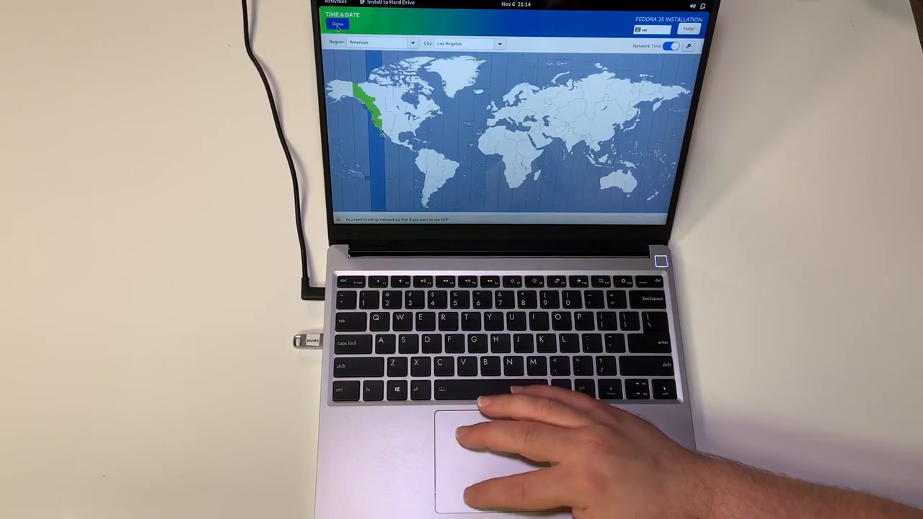
{"action": "left_click", "coordinate": [337, 23]}
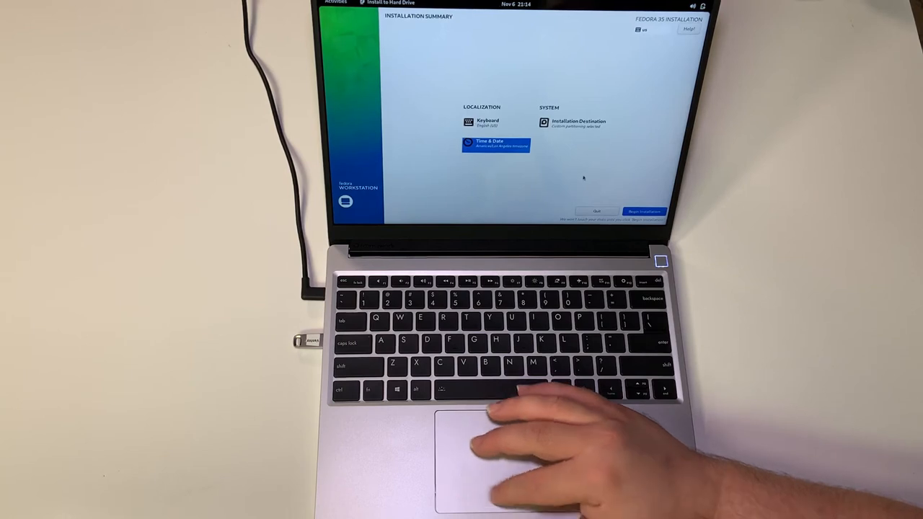
{"action": "left_click", "coordinate": [643, 210]}
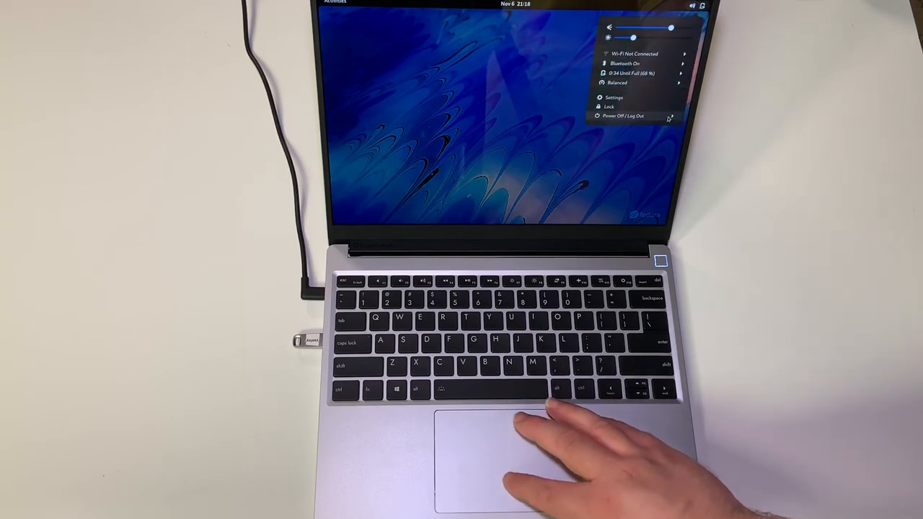
- Power off the live system and confirm, then boot the installed Fedora
{"action": "left_click", "coordinate": [622, 116]}
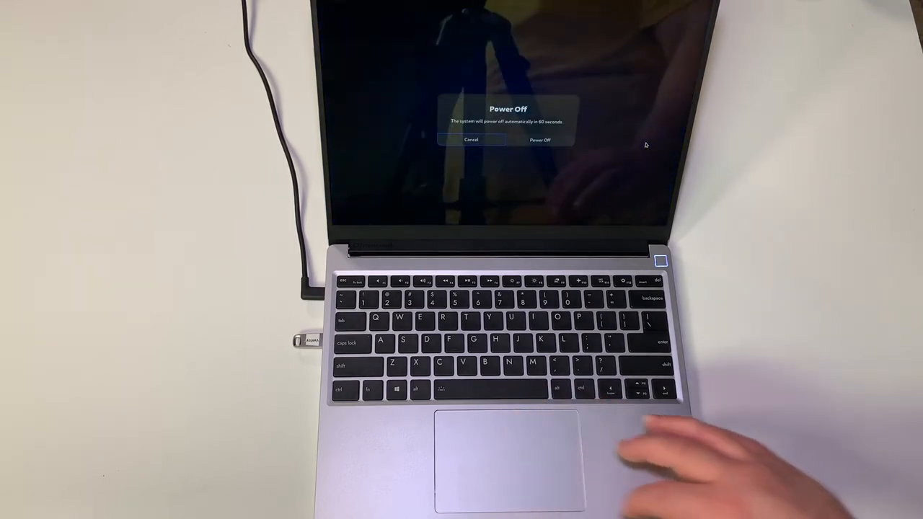
{"action": "left_click", "coordinate": [539, 139]}
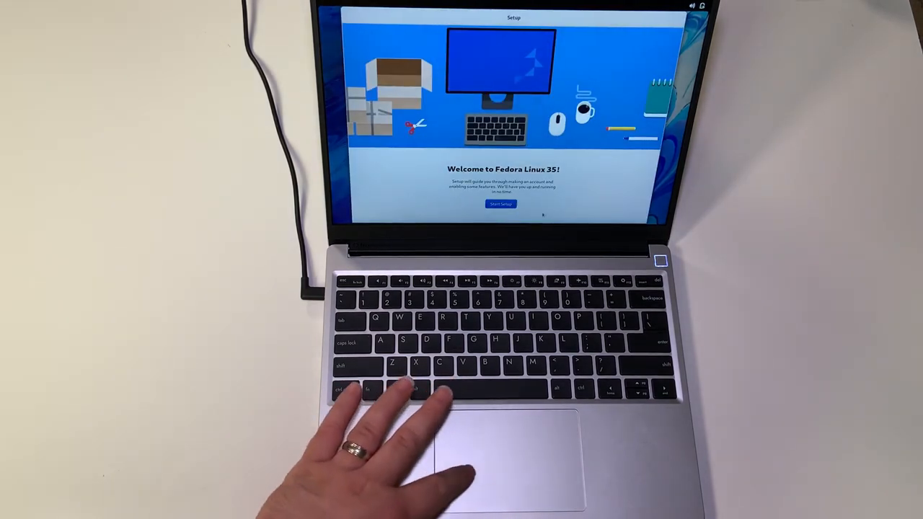
- Start setup, skip Wi-Fi, and turn off Location Services and Automatic Problem Reporting
{"action": "left_click", "coordinate": [500, 204]}
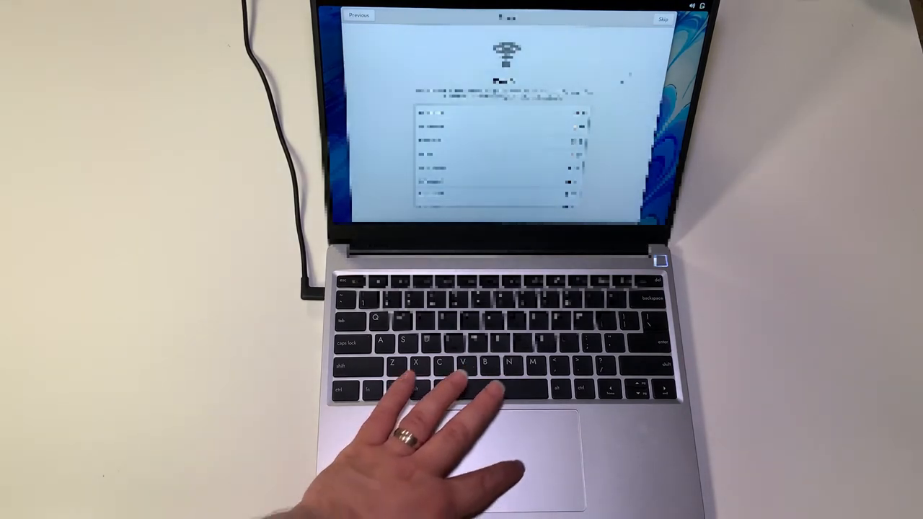
{"action": "left_click", "coordinate": [662, 18]}
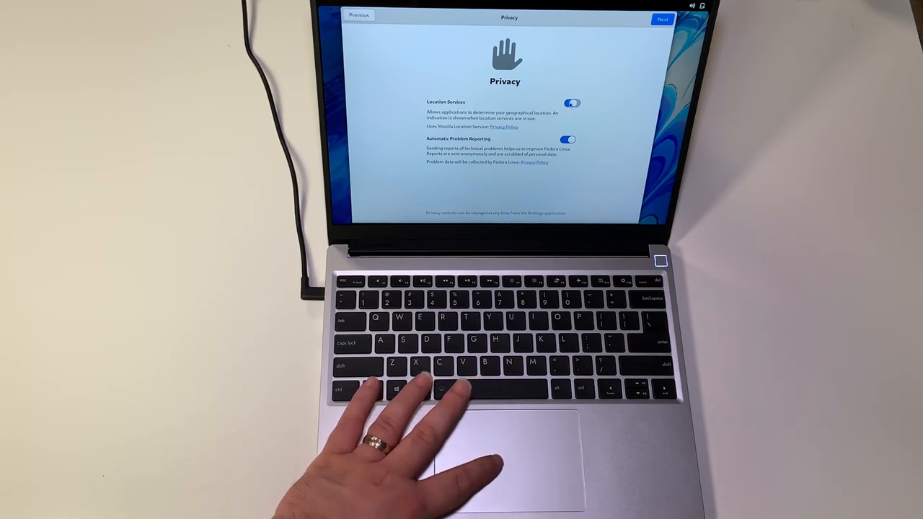
{"action": "left_click", "coordinate": [571, 102]}
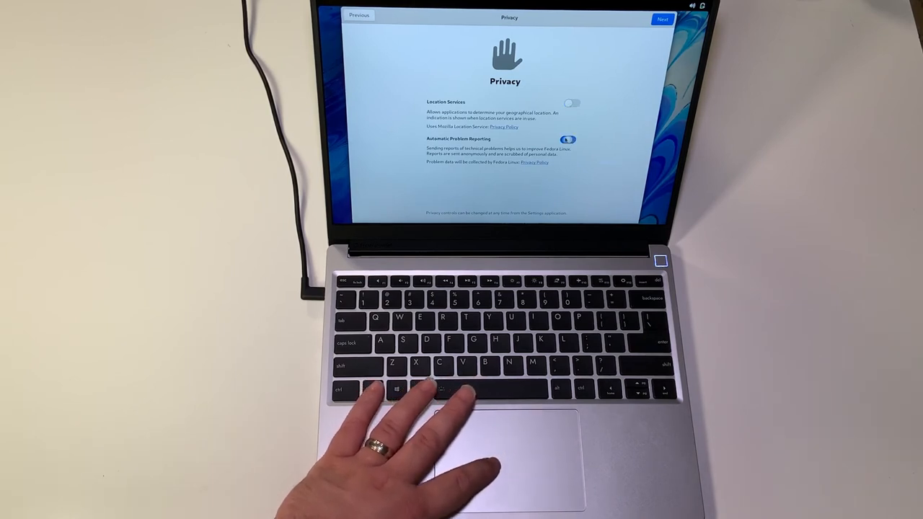
{"action": "left_click", "coordinate": [568, 139]}
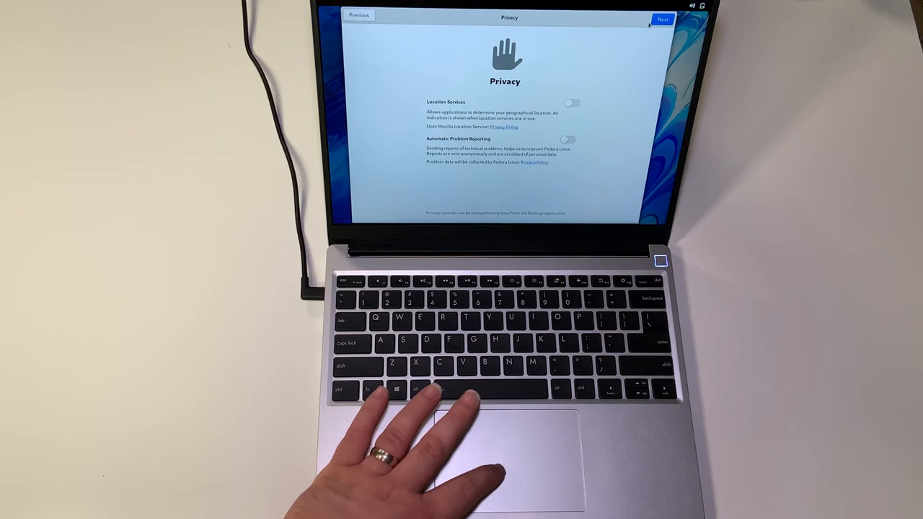
{"action": "left_click", "coordinate": [661, 19]}
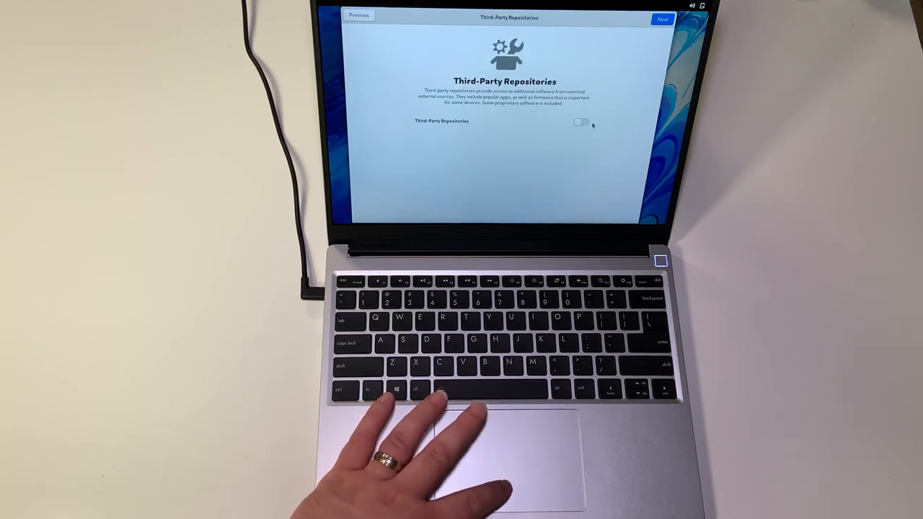
- Enable Third-Party Repositories and continue to the About You page
{"action": "left_click", "coordinate": [582, 121]}
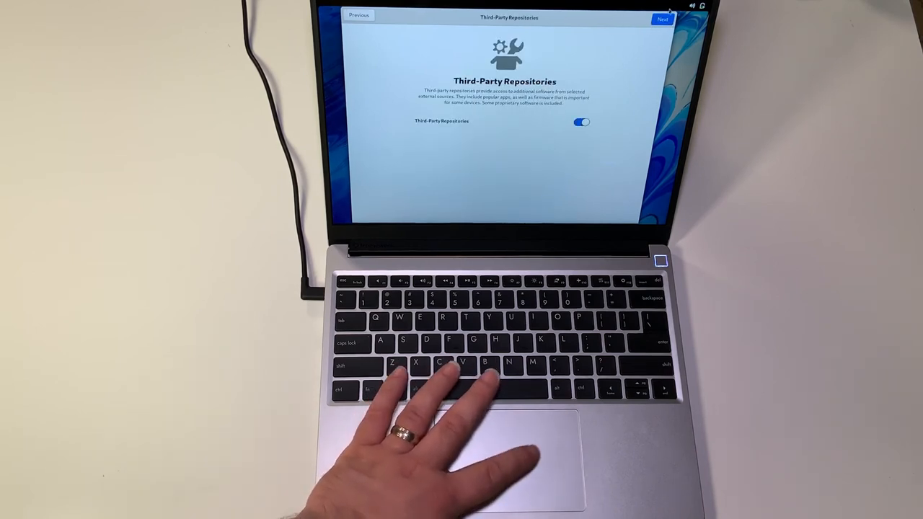
{"action": "left_click", "coordinate": [661, 19]}
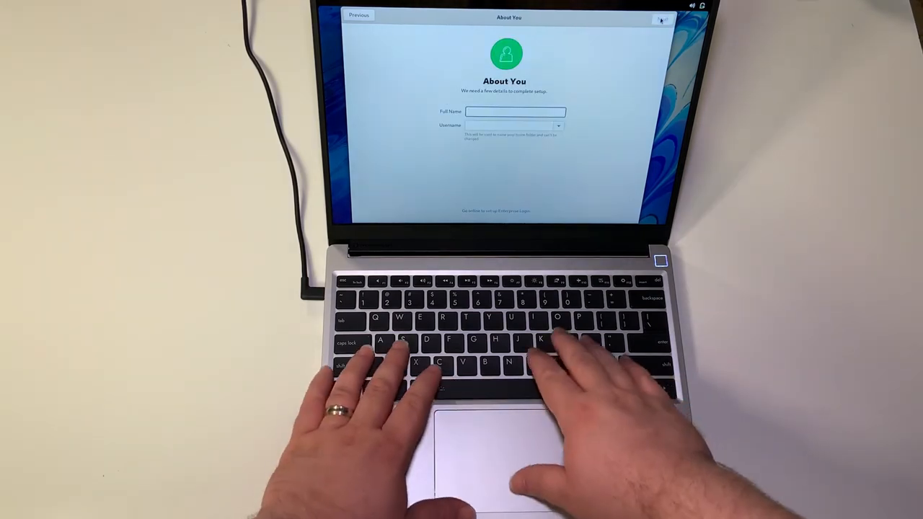
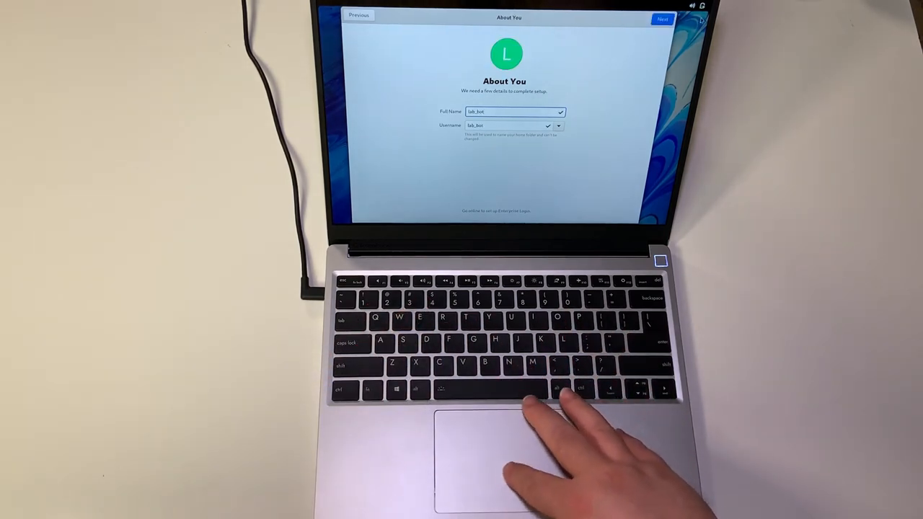
- Create the user 'lab' and set its password to finish initial setup
{"action": "left_click", "coordinate": [660, 17]}
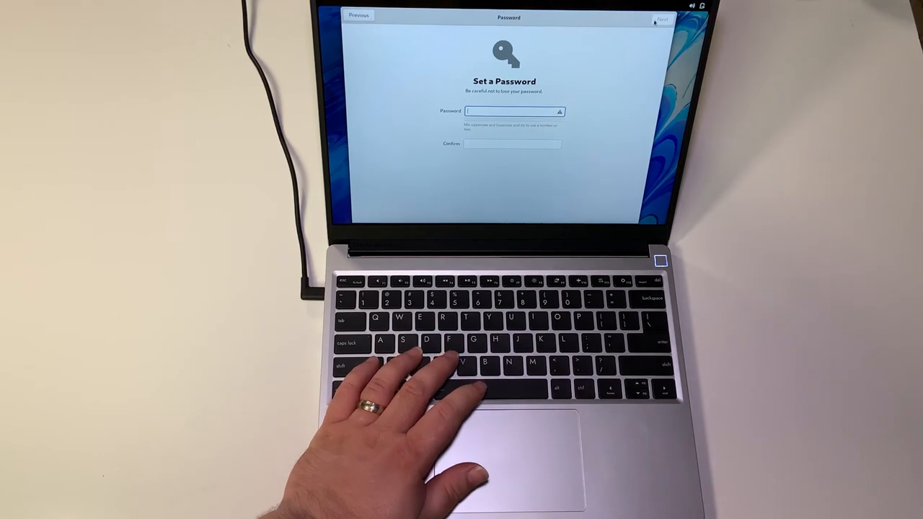
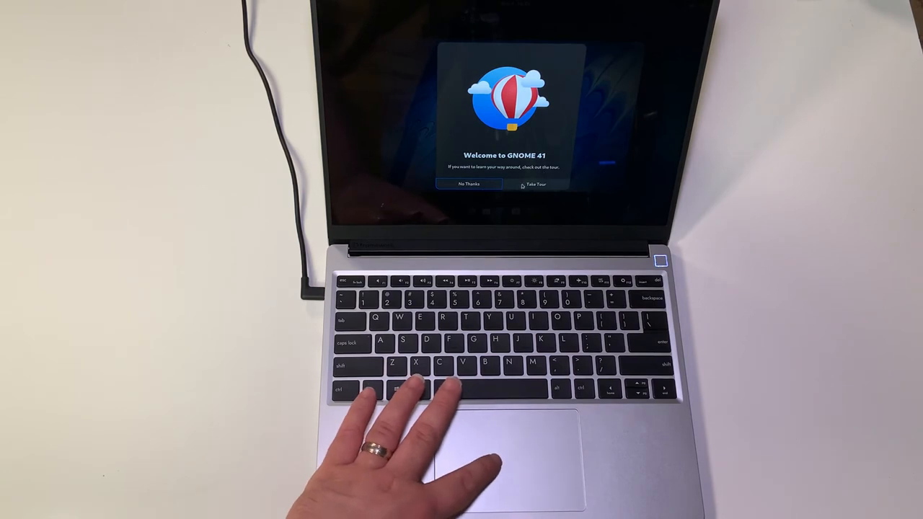
- Take the GNOME 41 tour through Overview, Search, Workspaces and gesture pages, then close it
{"action": "left_click", "coordinate": [535, 184]}
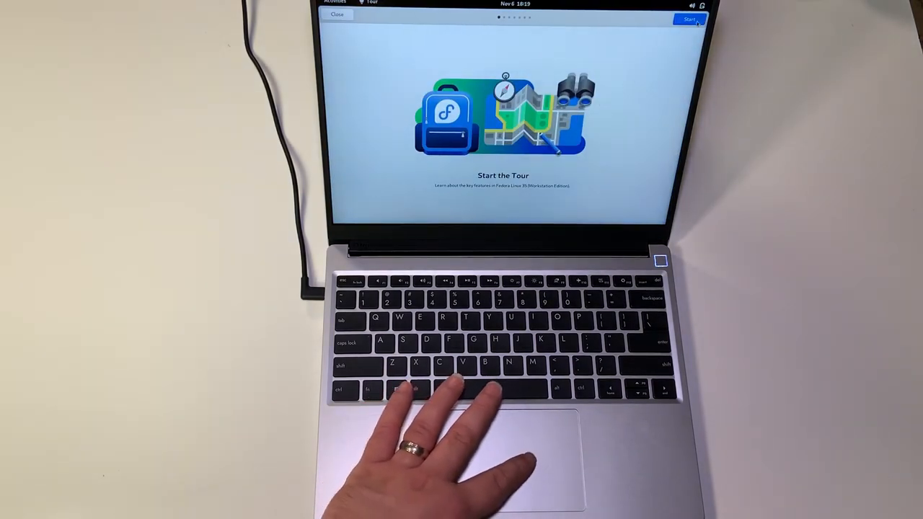
{"action": "left_click", "coordinate": [689, 19]}
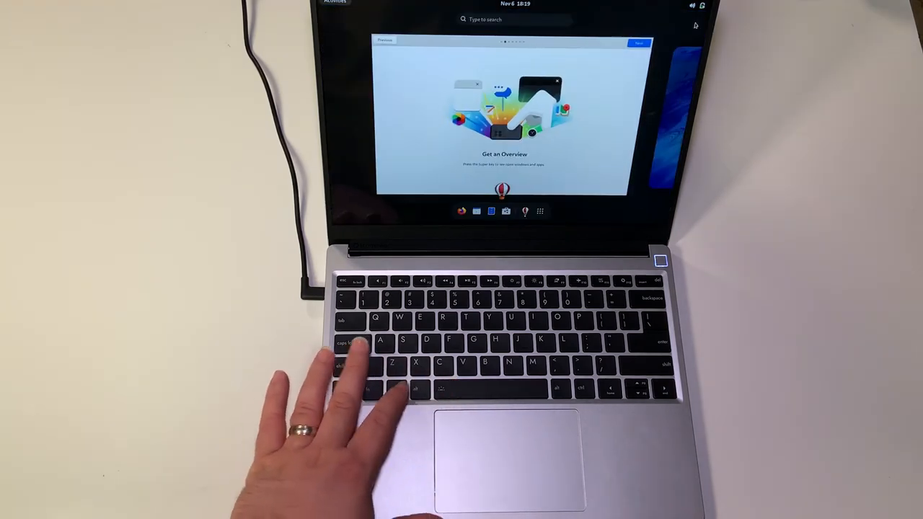
{"action": "left_click", "coordinate": [640, 43]}
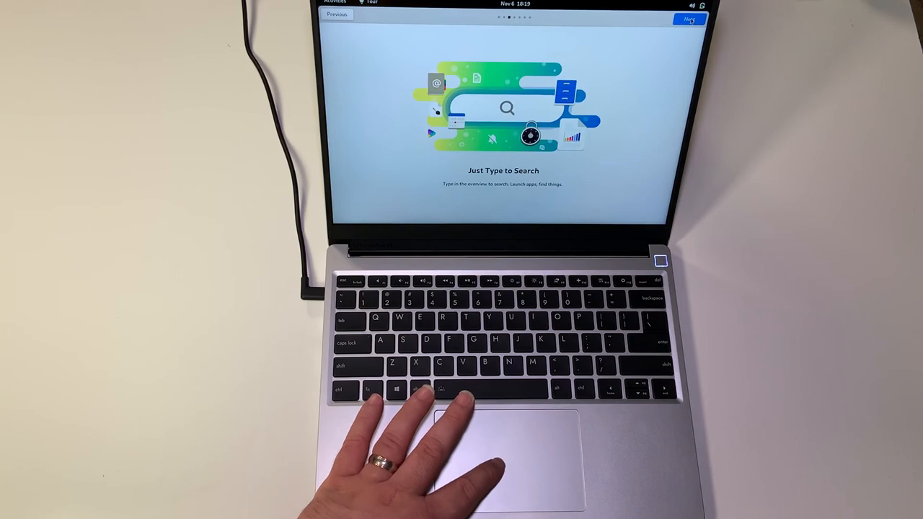
{"action": "left_click", "coordinate": [689, 19]}
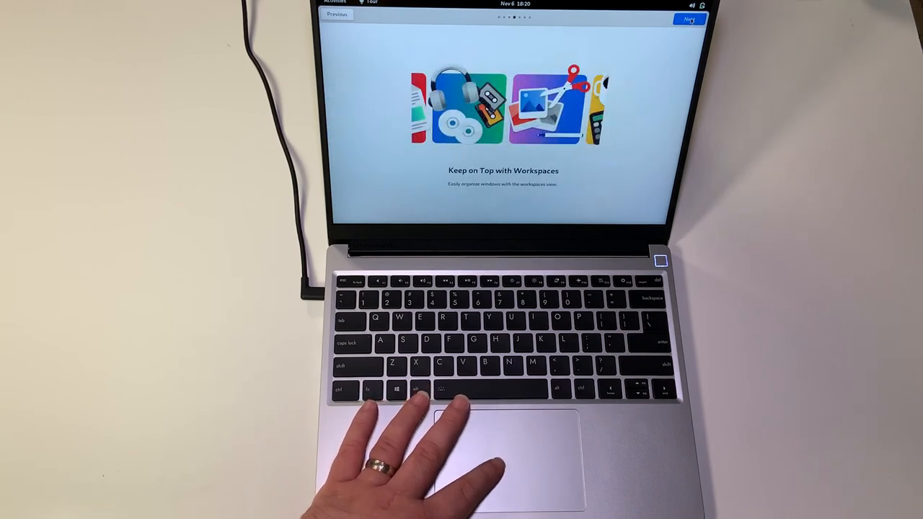
{"action": "left_click", "coordinate": [689, 20]}
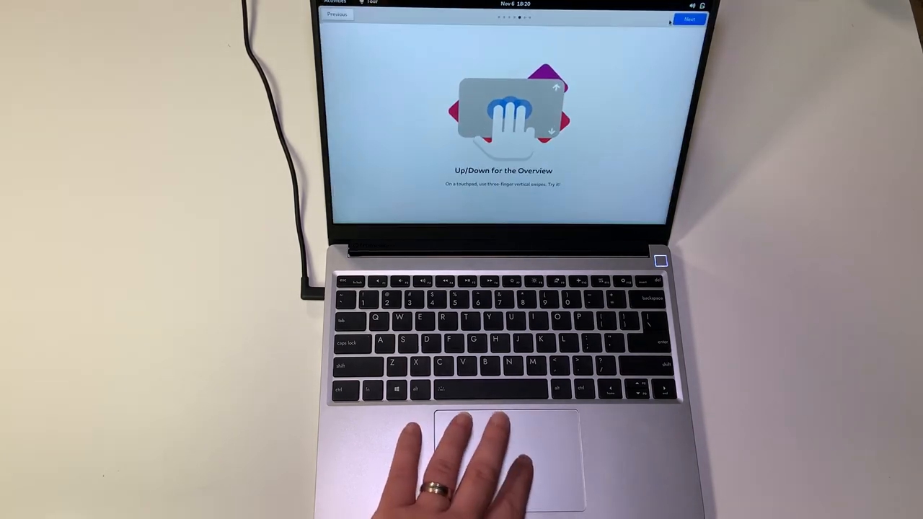
{"action": "left_click", "coordinate": [689, 19]}
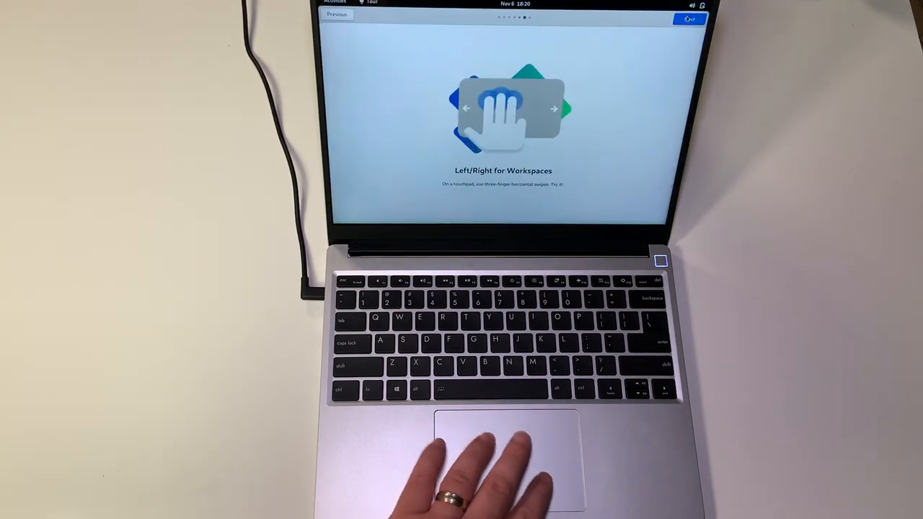
{"action": "left_click", "coordinate": [689, 20]}
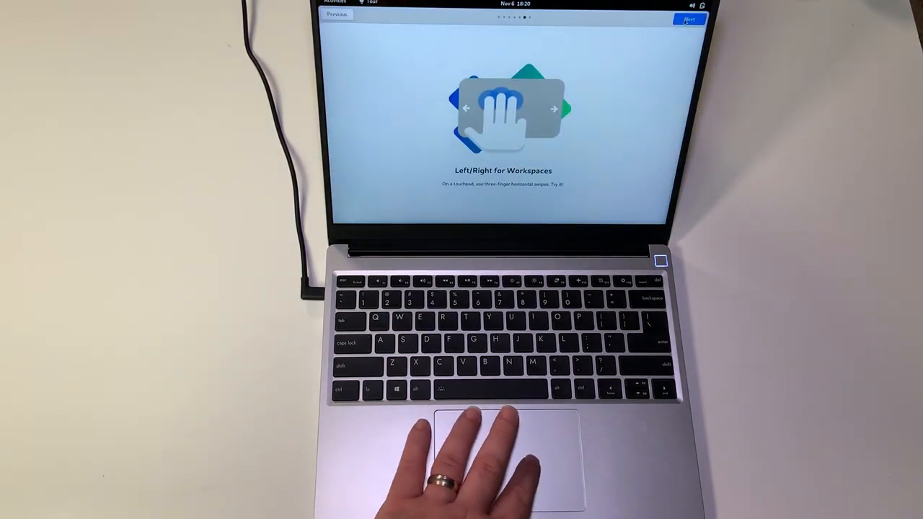
{"action": "left_click", "coordinate": [689, 19]}
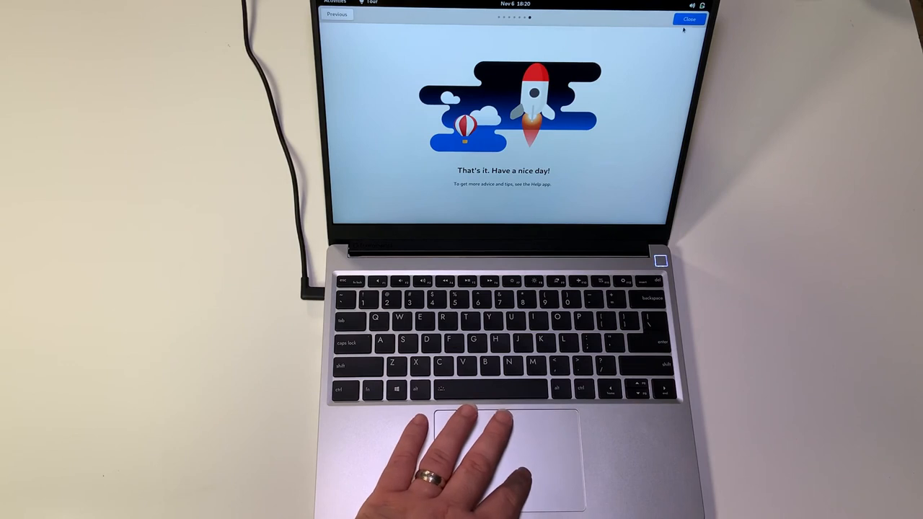
{"action": "left_click", "coordinate": [689, 18]}
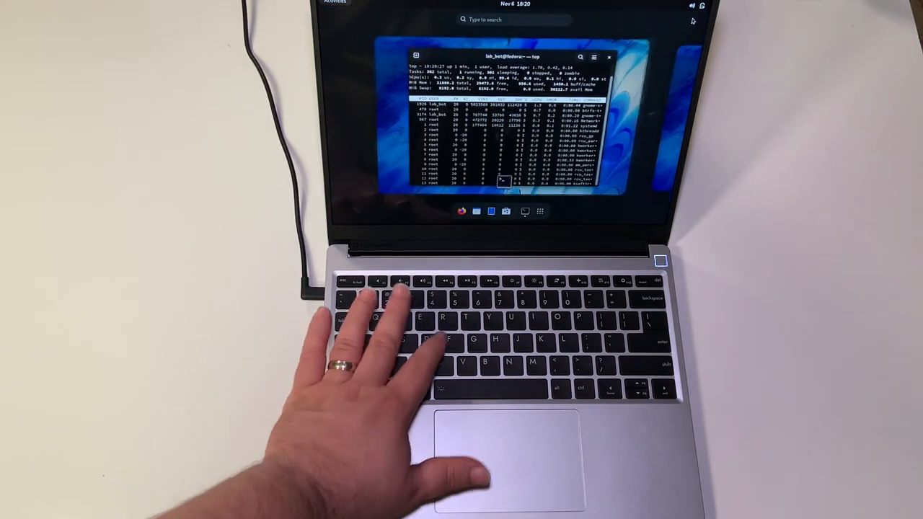
- Search the Activities overview for 'dis' to reach the Displays settings panel
{"action": "type", "text": "dis"}
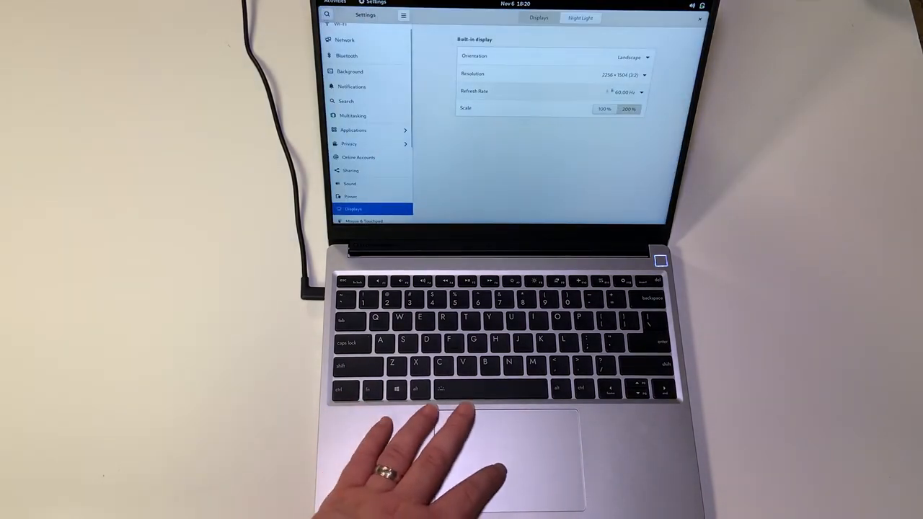
{"action": "left_click", "coordinate": [627, 90]}
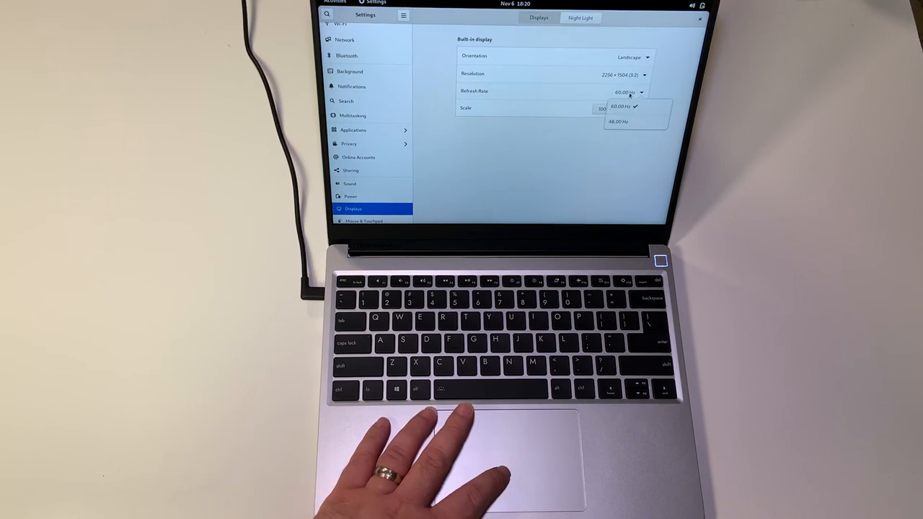
{"action": "left_click", "coordinate": [623, 74]}
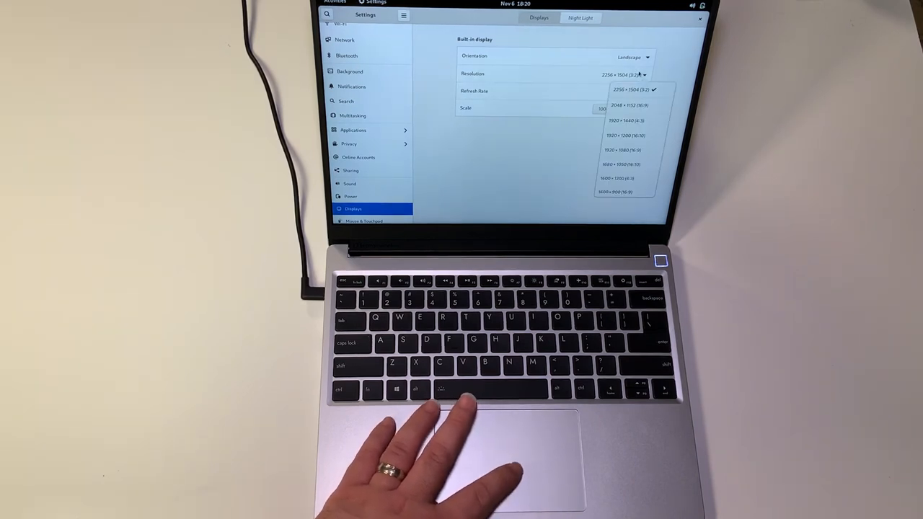
{"action": "left_click", "coordinate": [631, 90]}
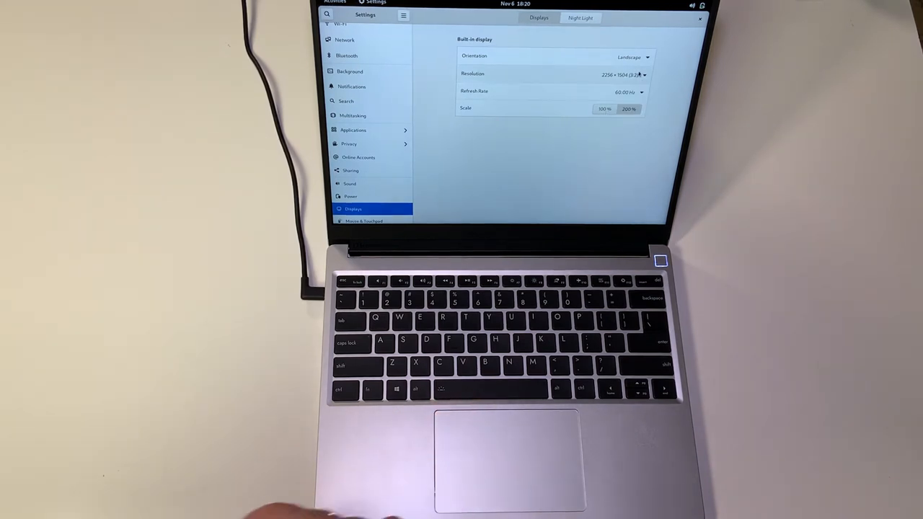